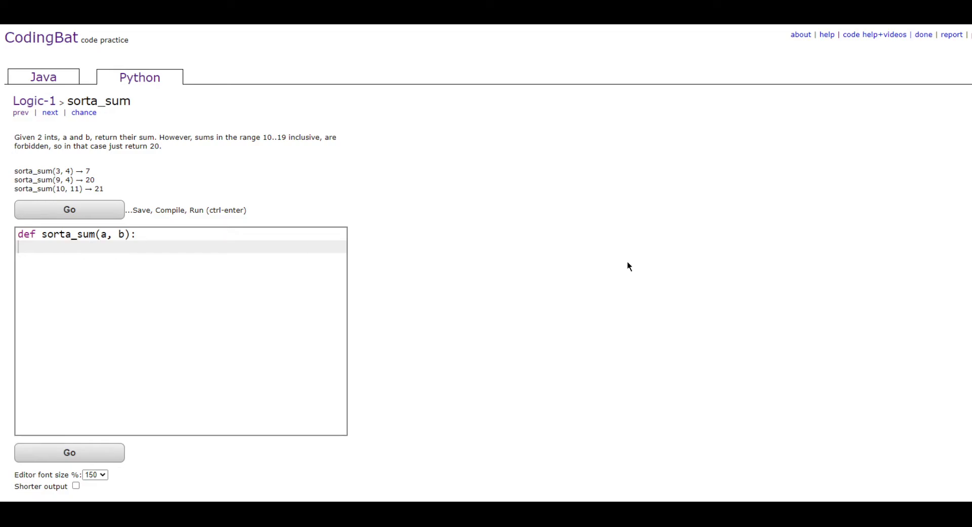
mouse_move(263, 137)
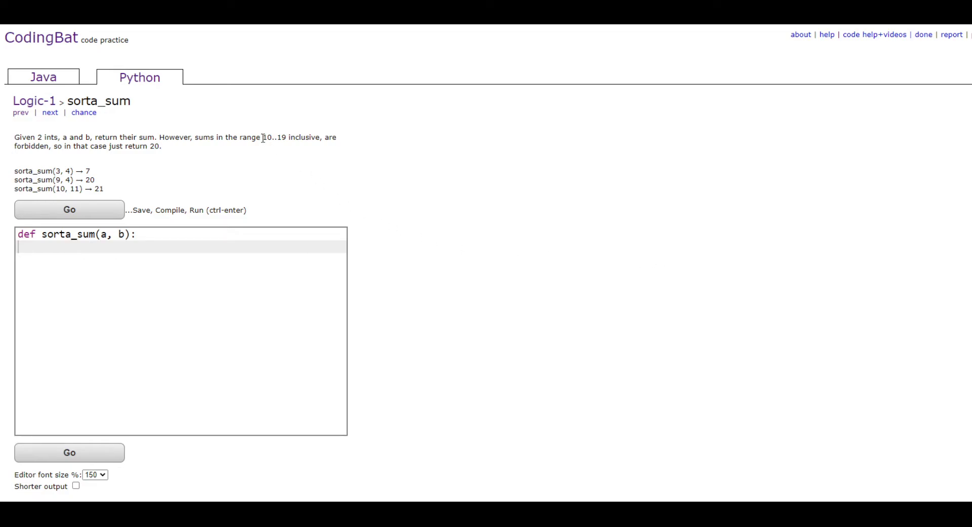
mouse_move(283, 136)
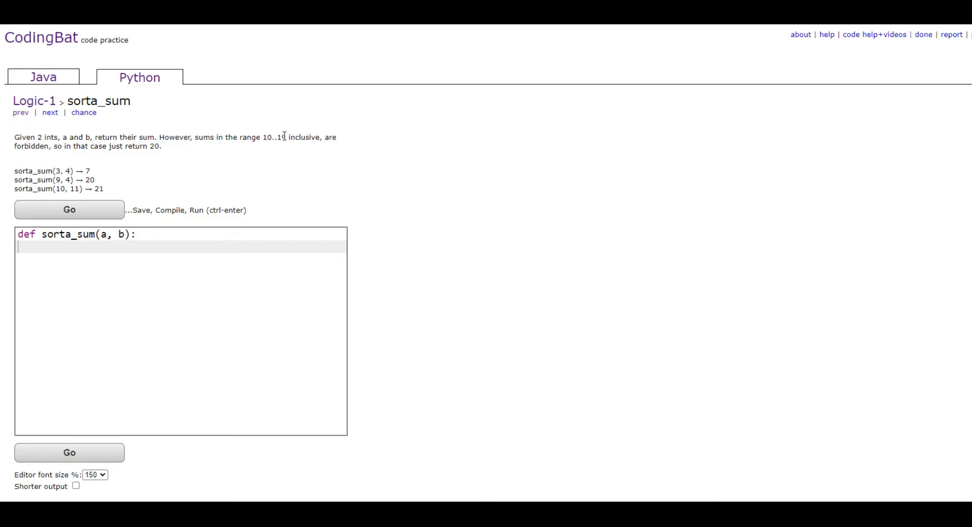
mouse_move(567, 304)
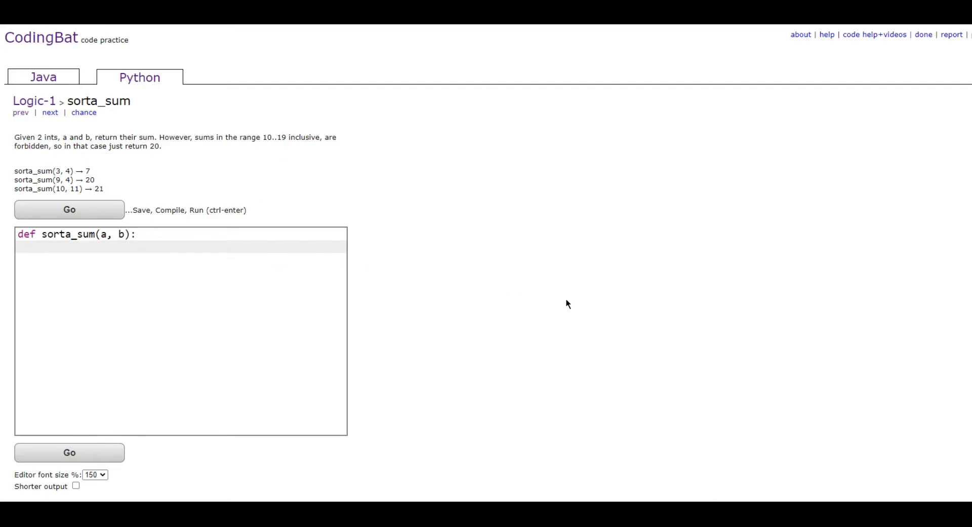
- Write 'sumab = a + b' in sorta_sum and start the next line with 'if 10'
type("sumab")
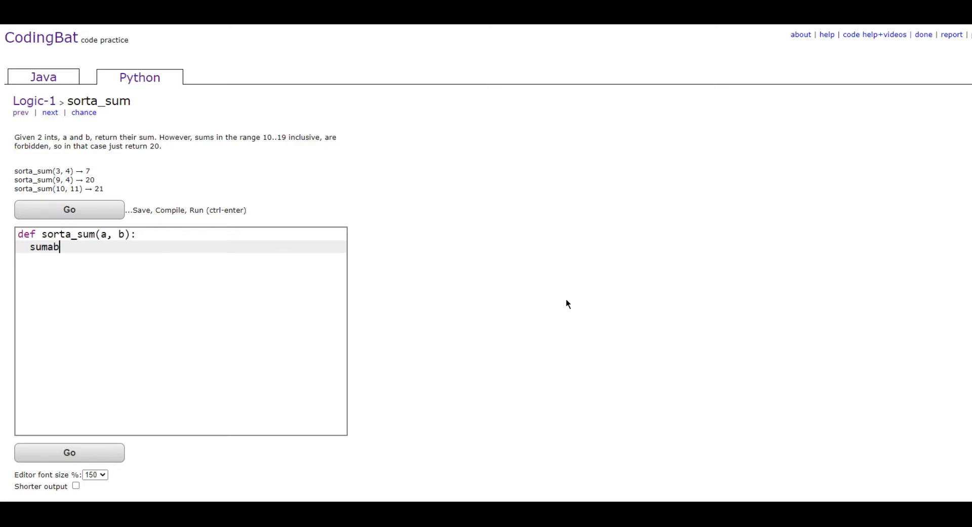
type("=")
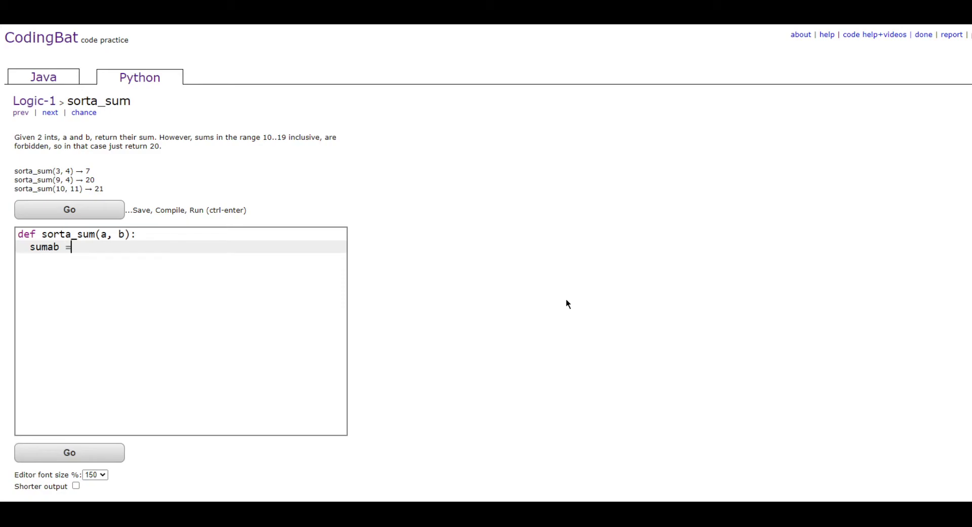
type("a + b")
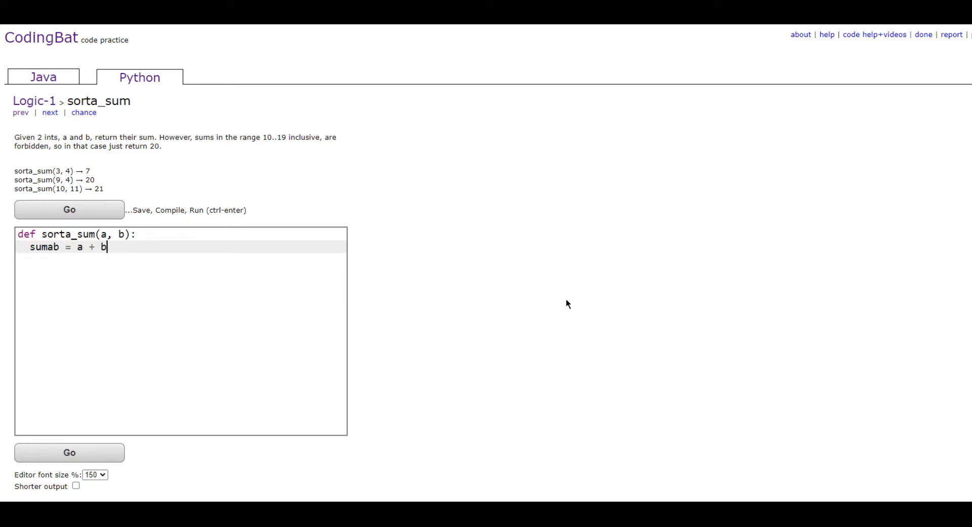
key("Enter")
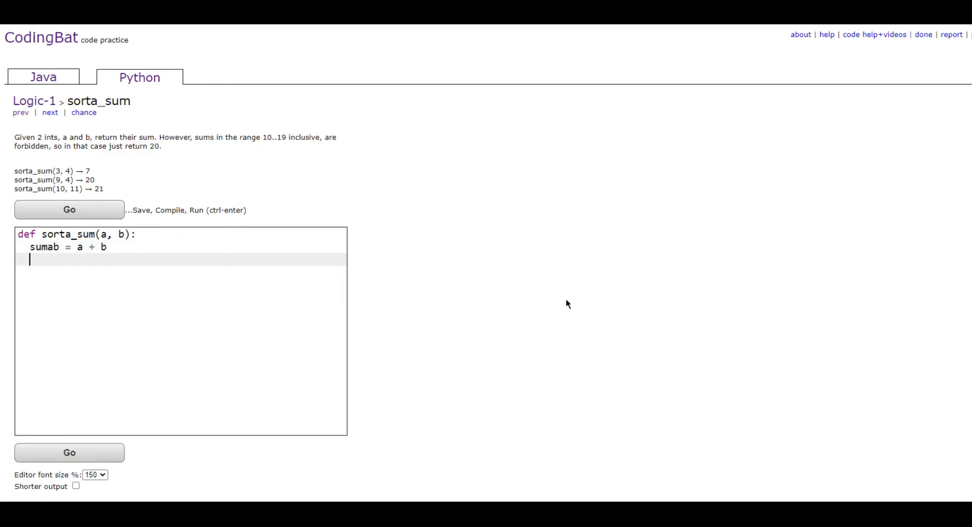
left_click_drag(193, 137, 162, 146)
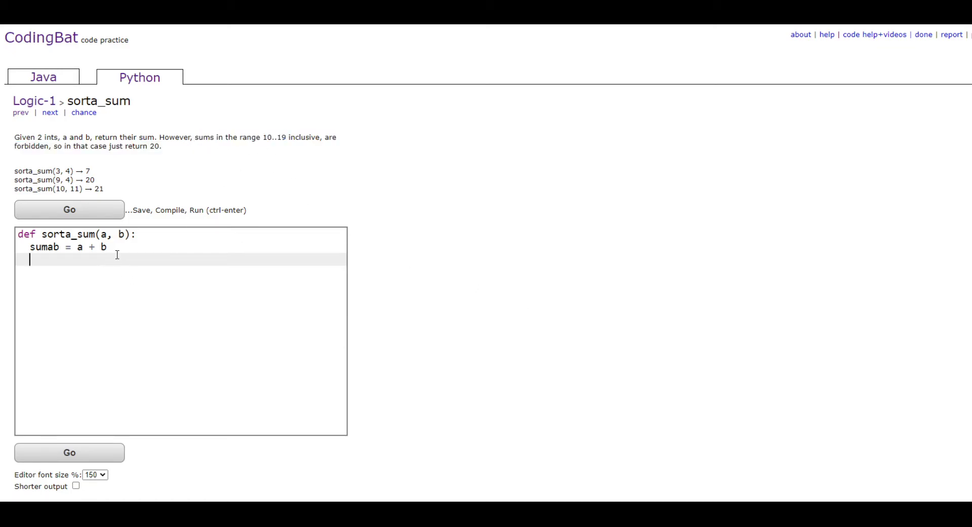
type("if 10 <=")
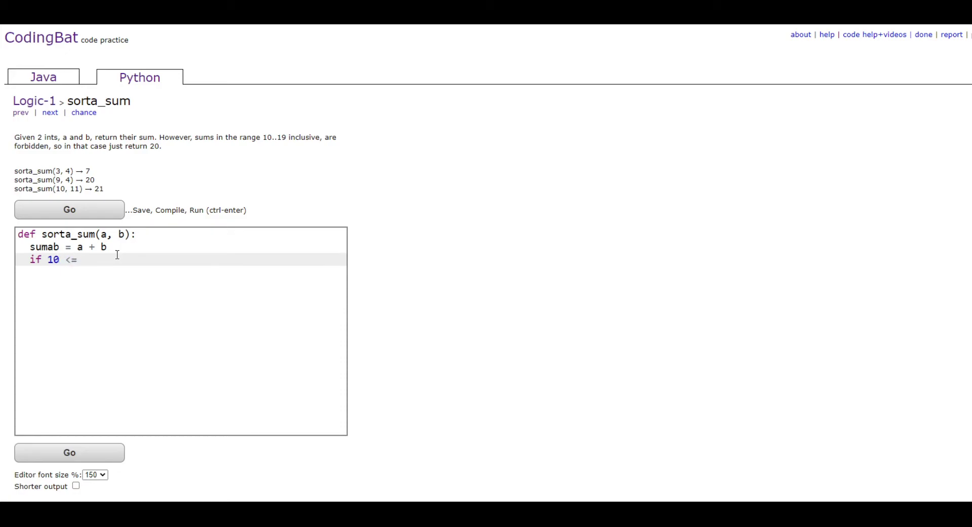
- Complete 'if 10 <= sumab <= 19: return 20', otherwise 'return sumab'
type("sumab <")
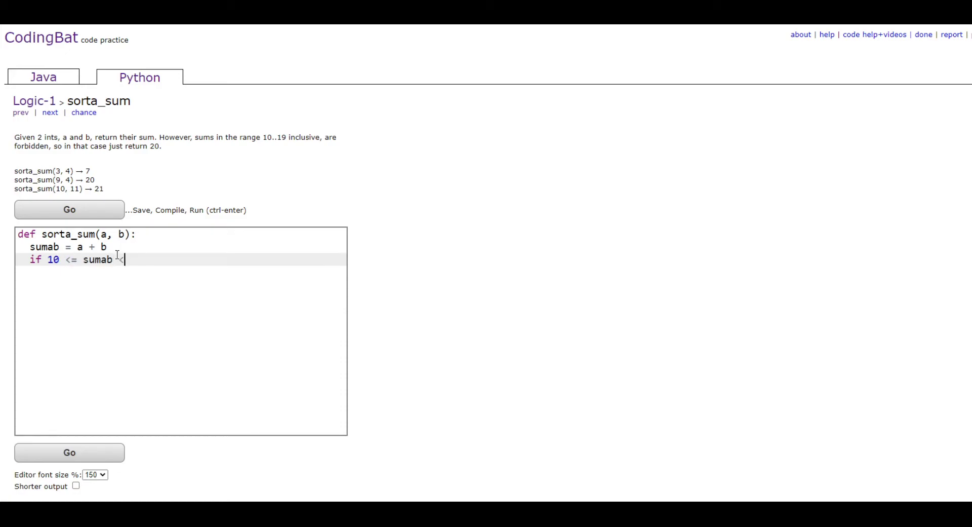
type("= 19:")
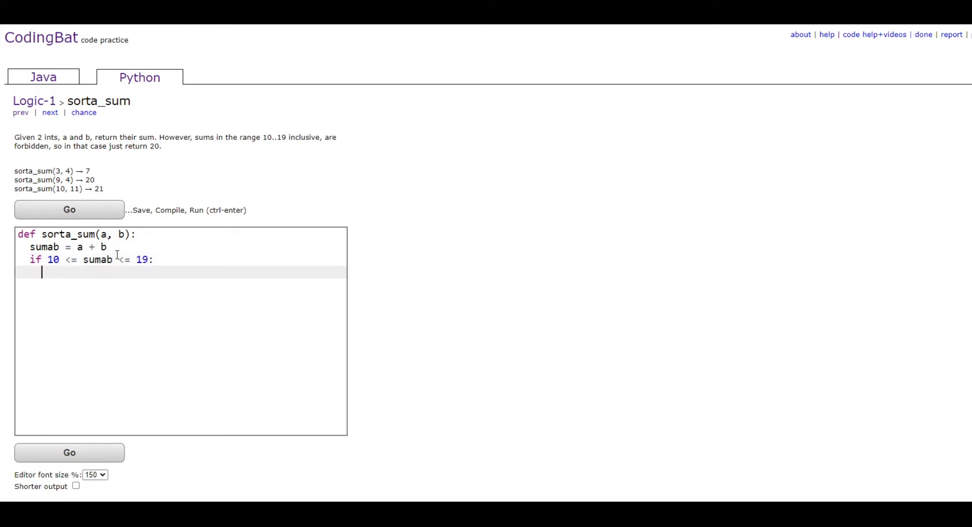
type("return 20")
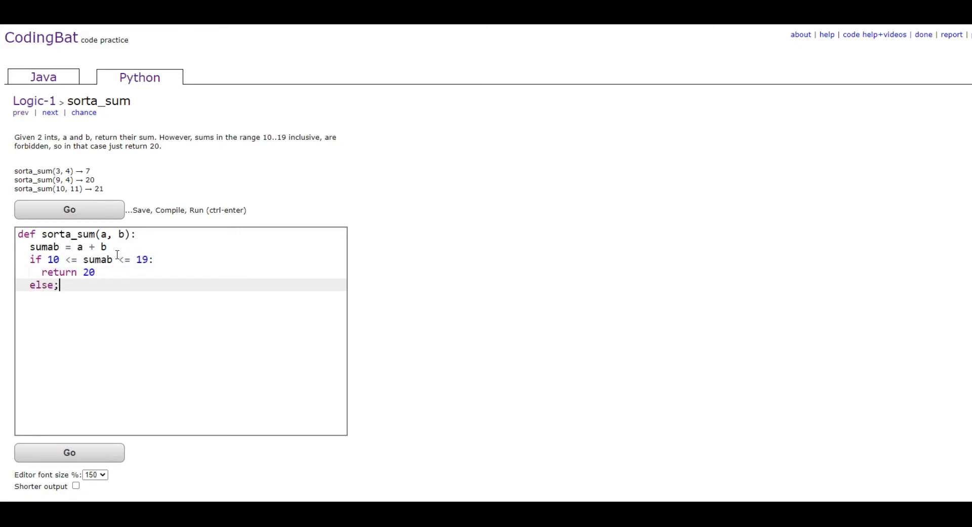
type(":")
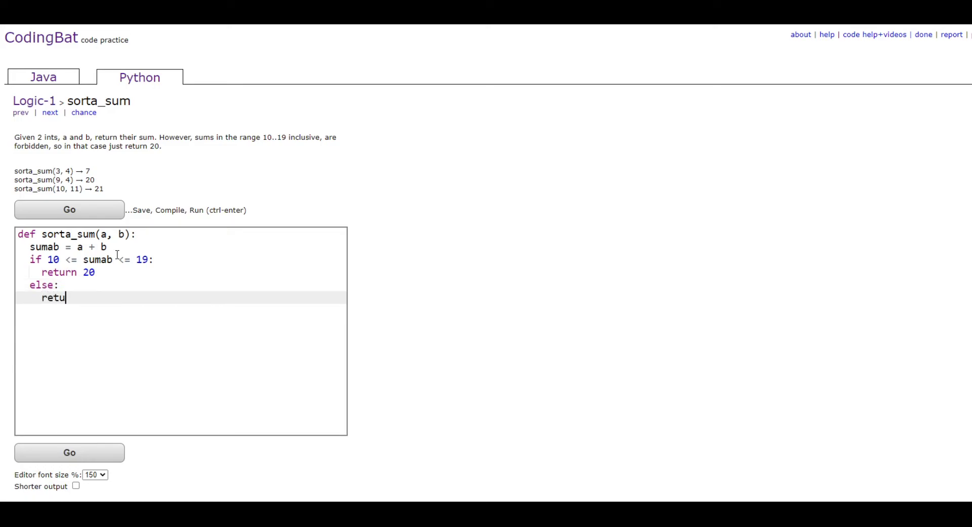
type("rn sumab")
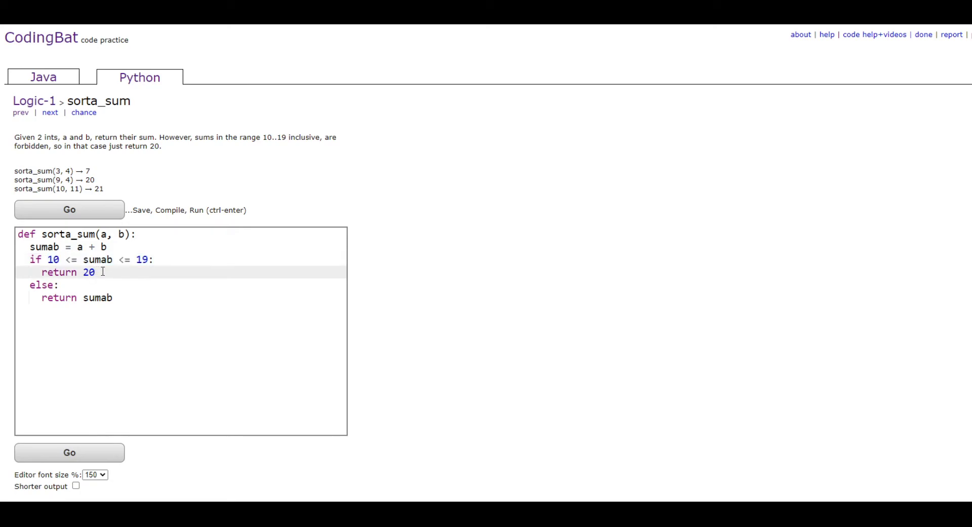
- Run the sorta_sum solution against the tests to get All Correct
double_click(59, 272)
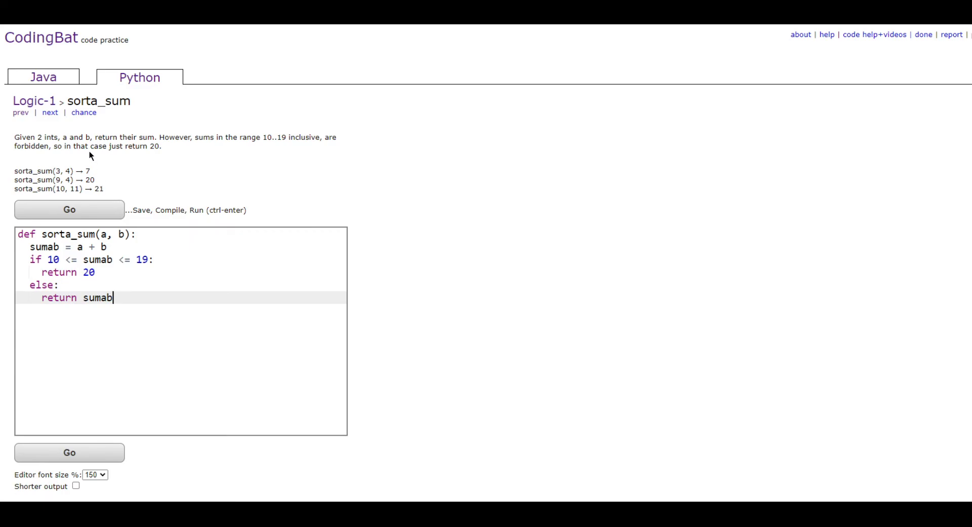
left_click(69, 209)
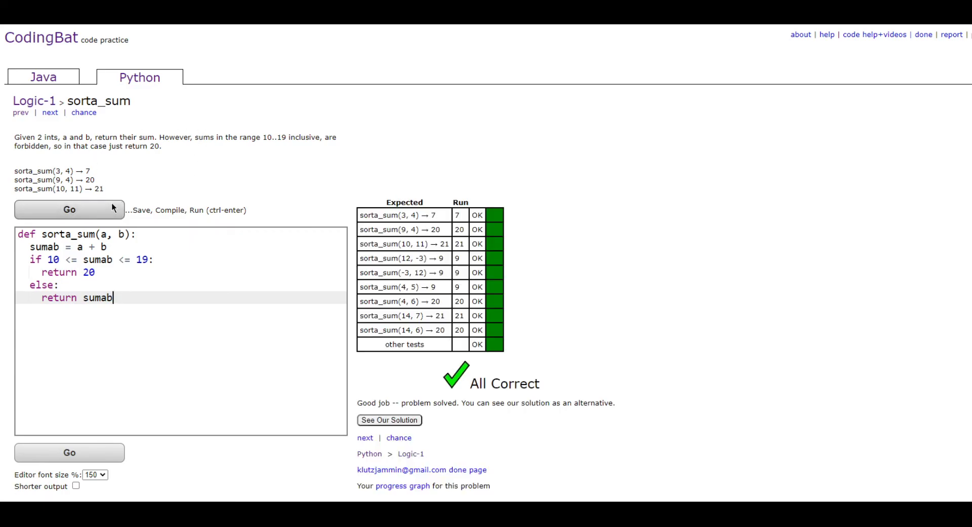